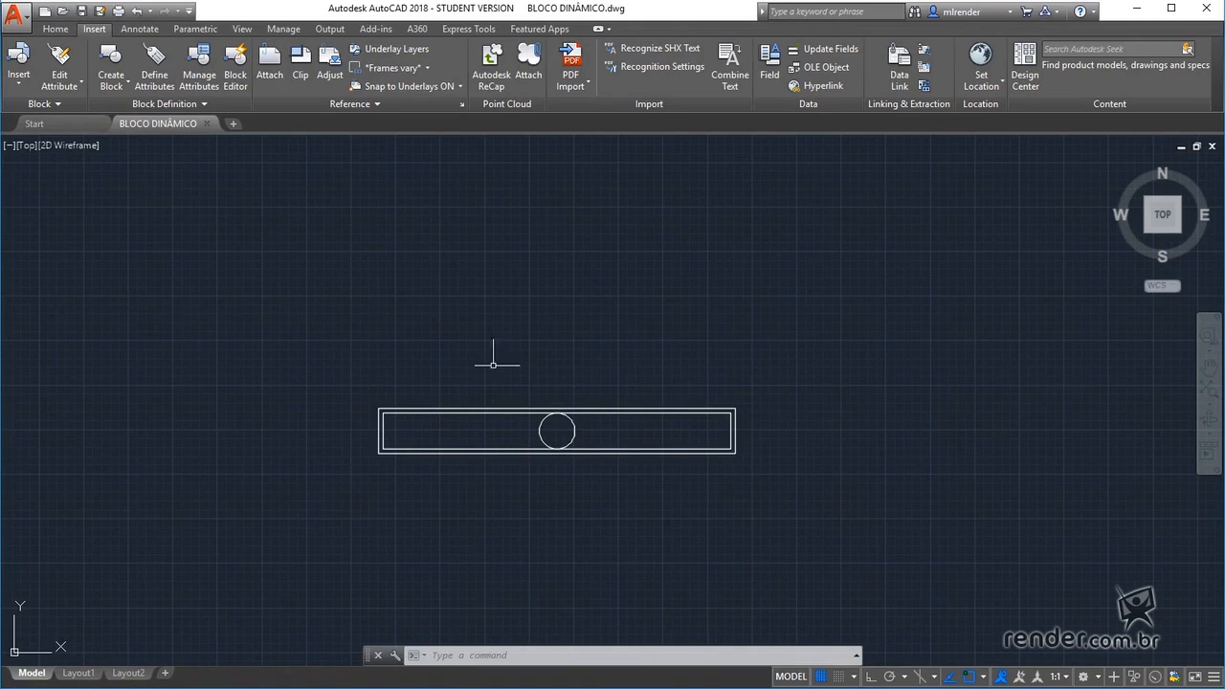
mouse_move(566, 470)
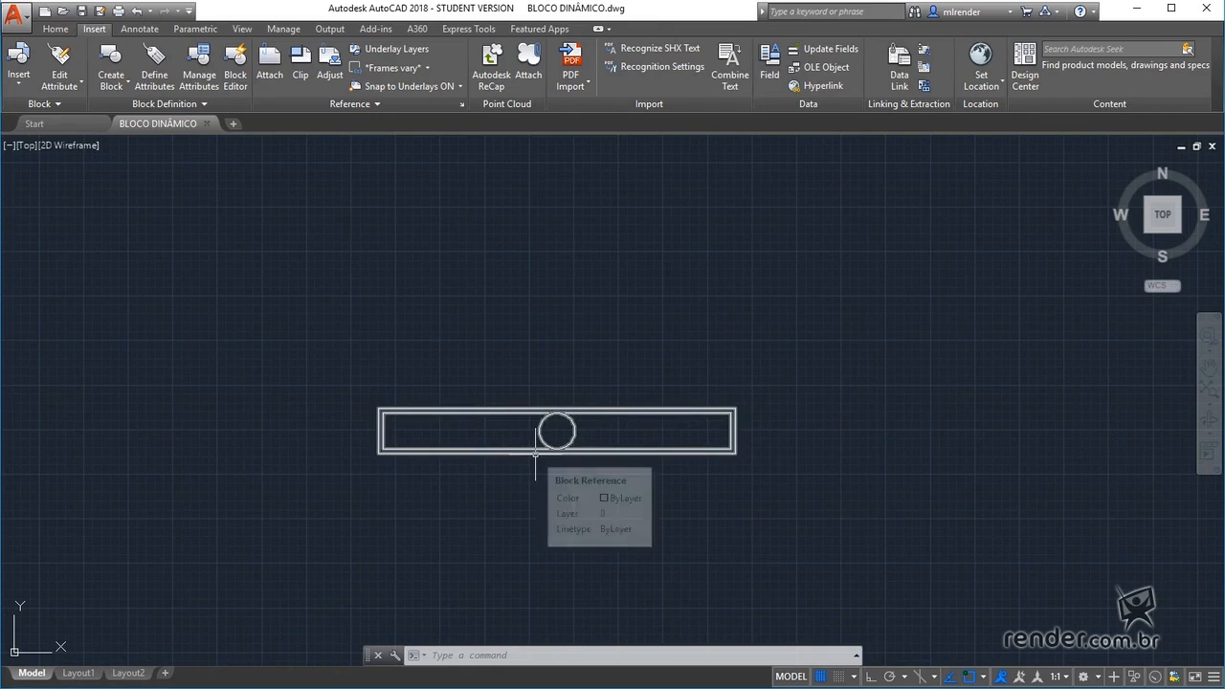
mouse_move(373, 392)
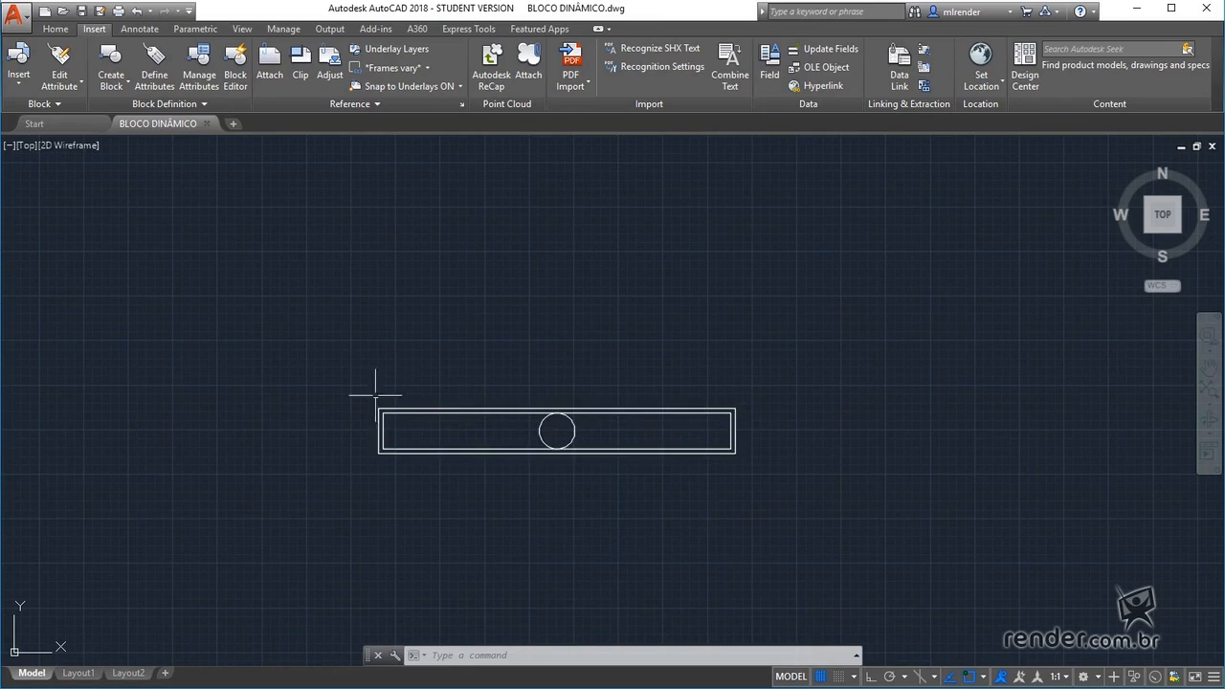
mouse_move(290, 402)
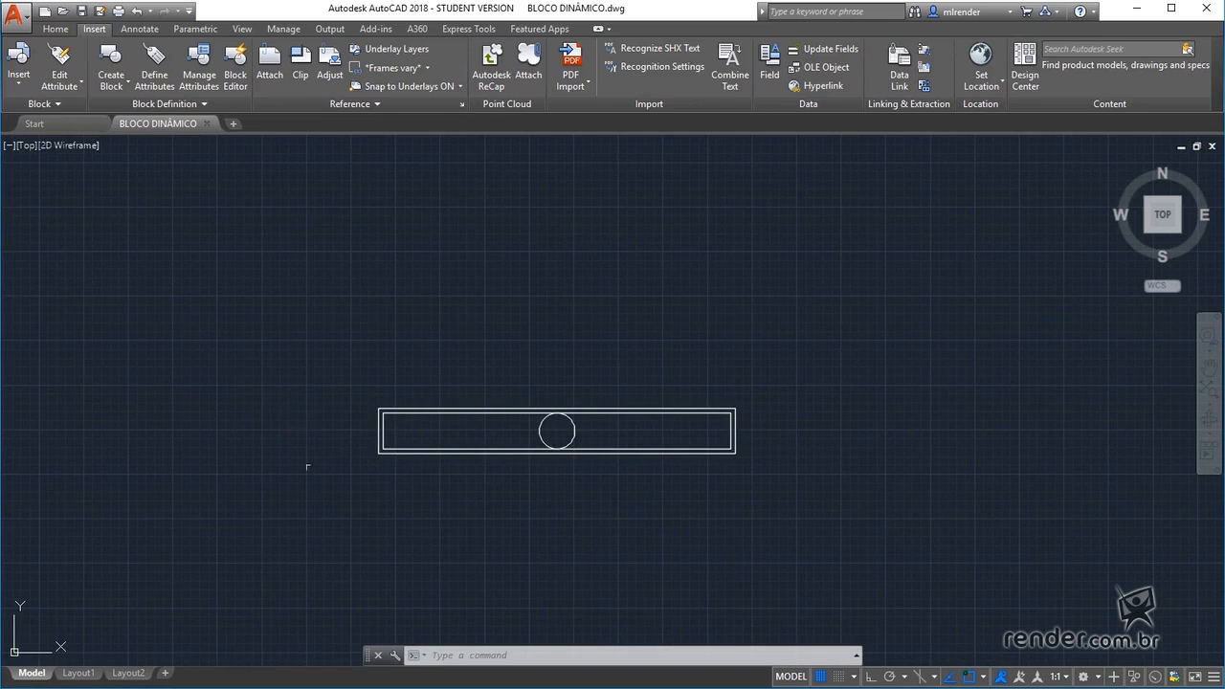
mouse_move(562, 509)
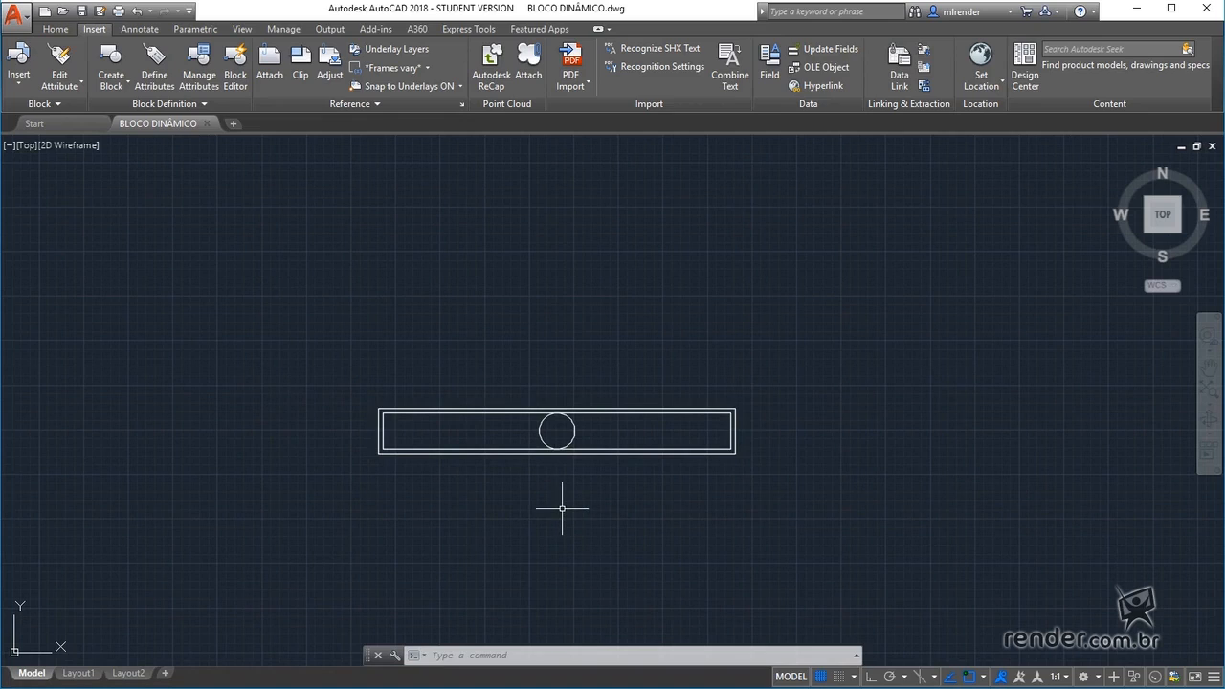
mouse_move(597, 448)
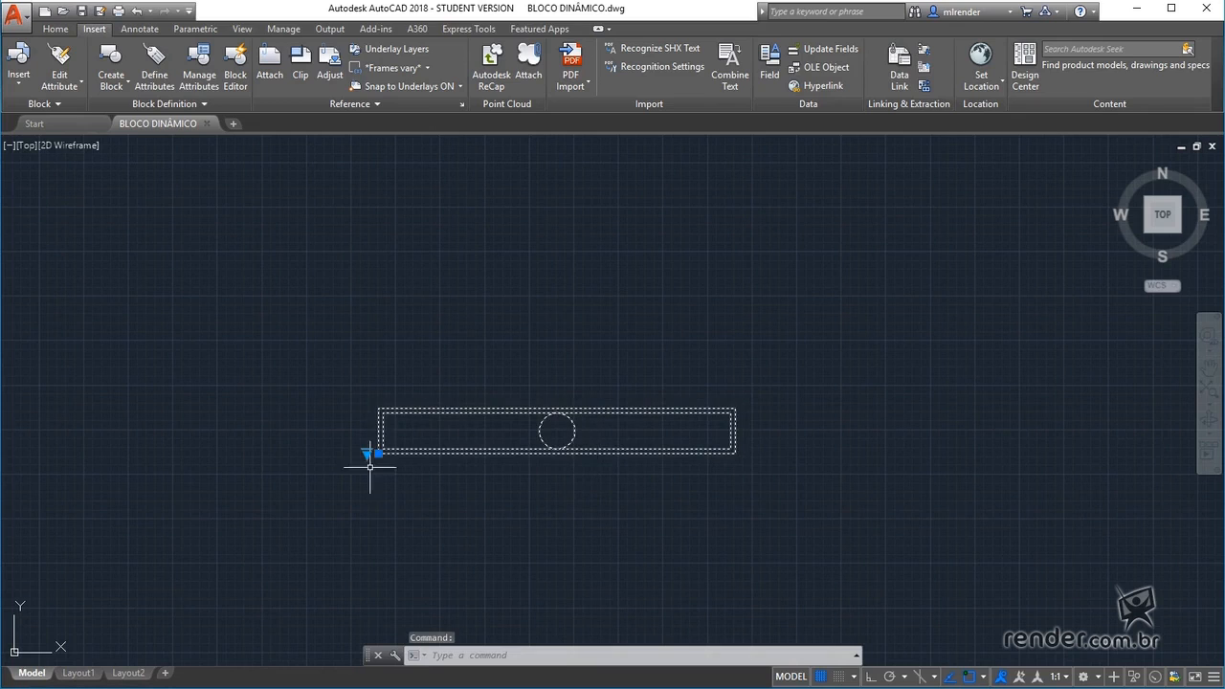
Set the luminaire block to the Width 2000 / Height 1000 lookup size and open it in the Block Editor
left_click(367, 453)
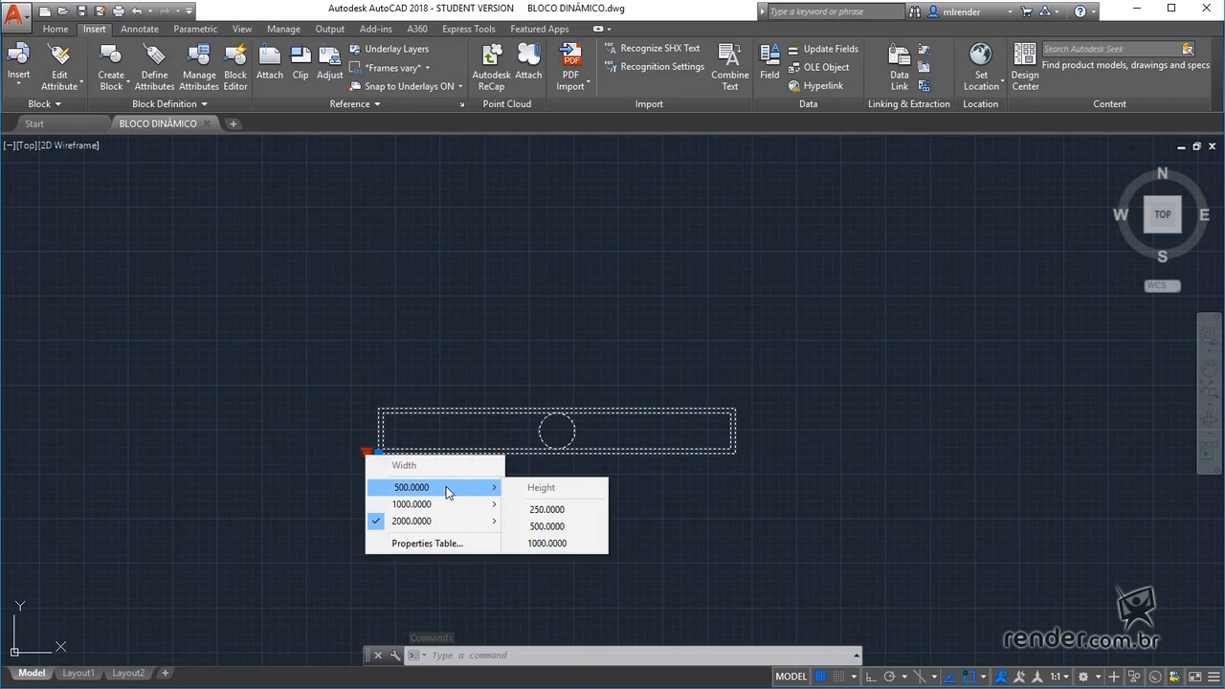
mouse_move(468, 505)
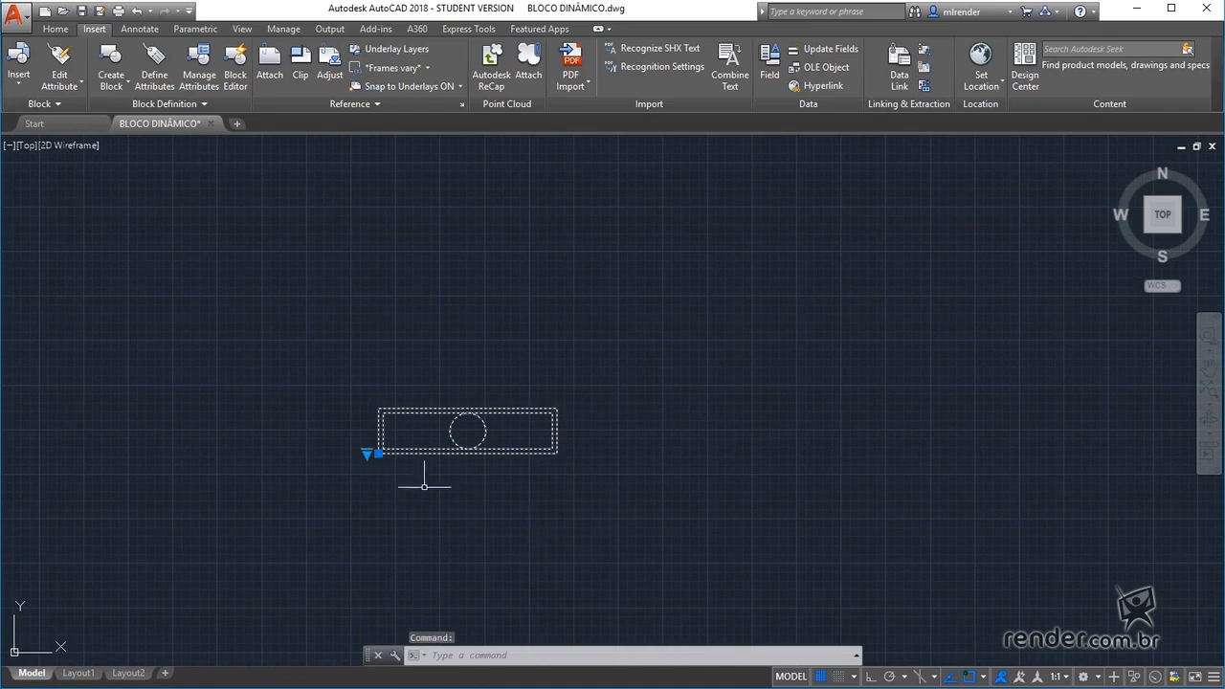
left_click(367, 456)
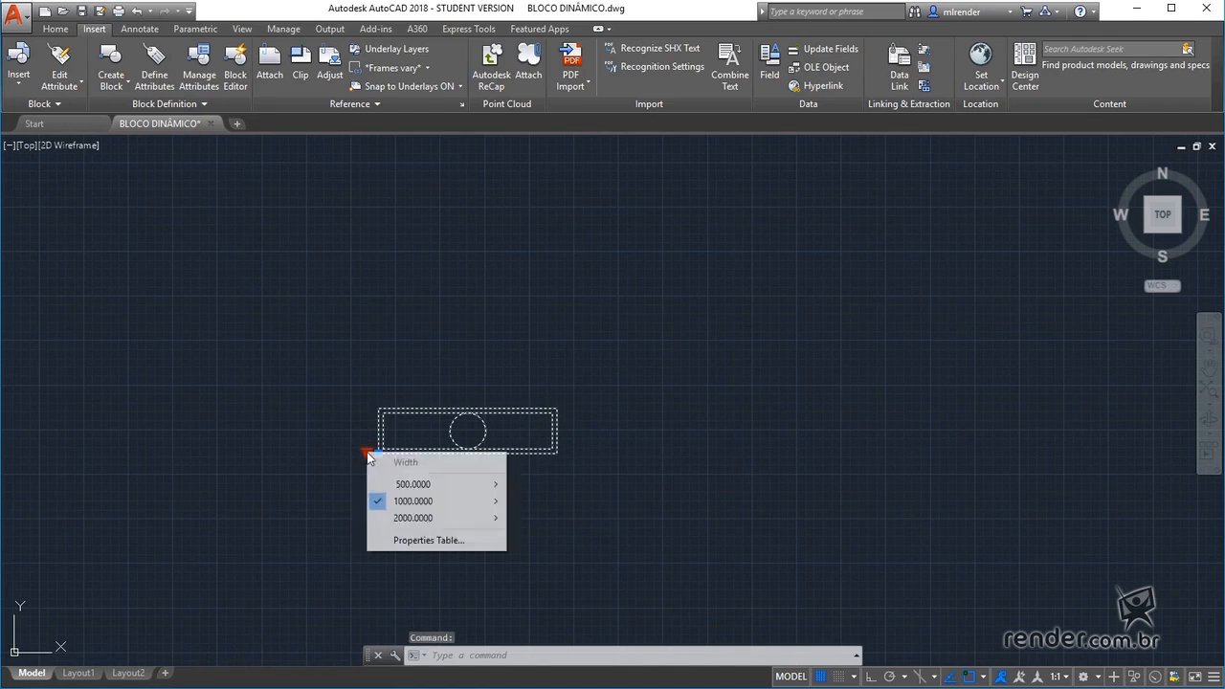
mouse_move(413, 517)
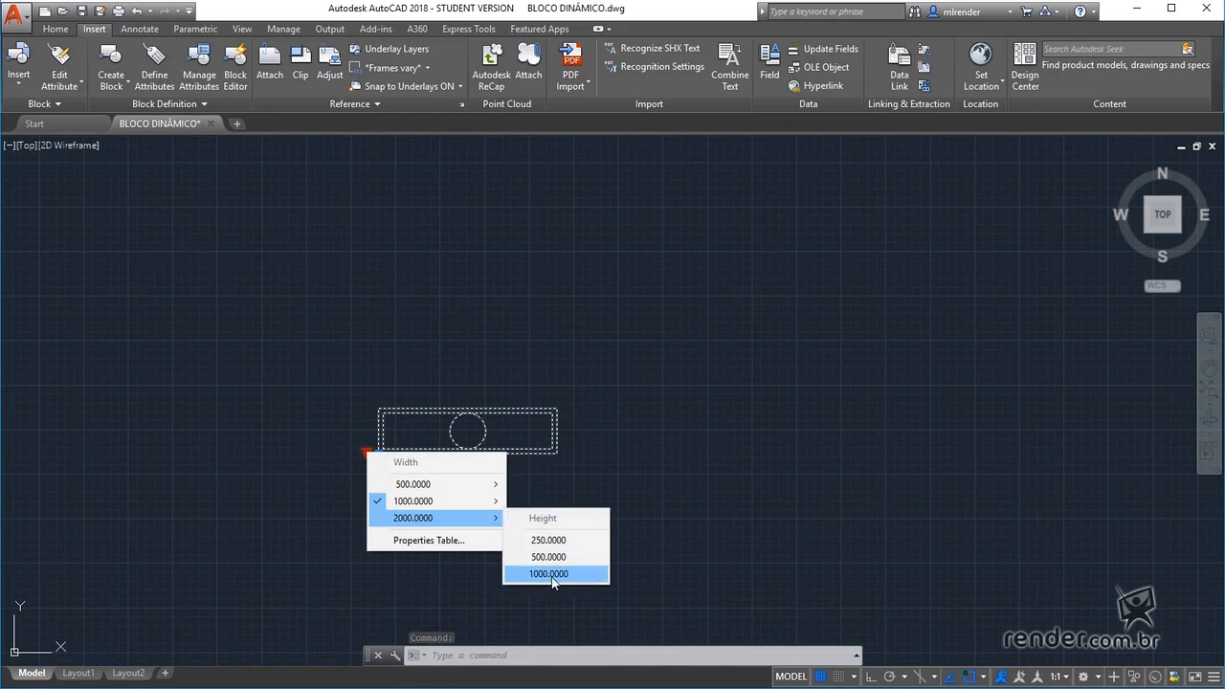
left_click(547, 574)
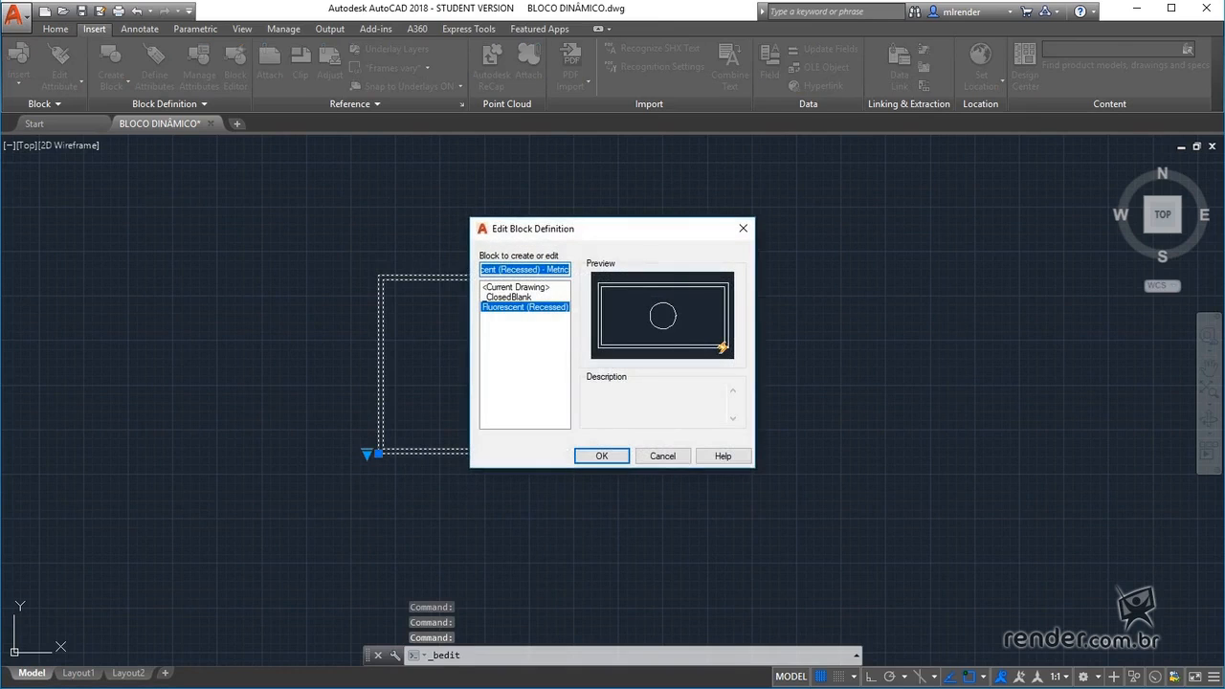
left_click(601, 456)
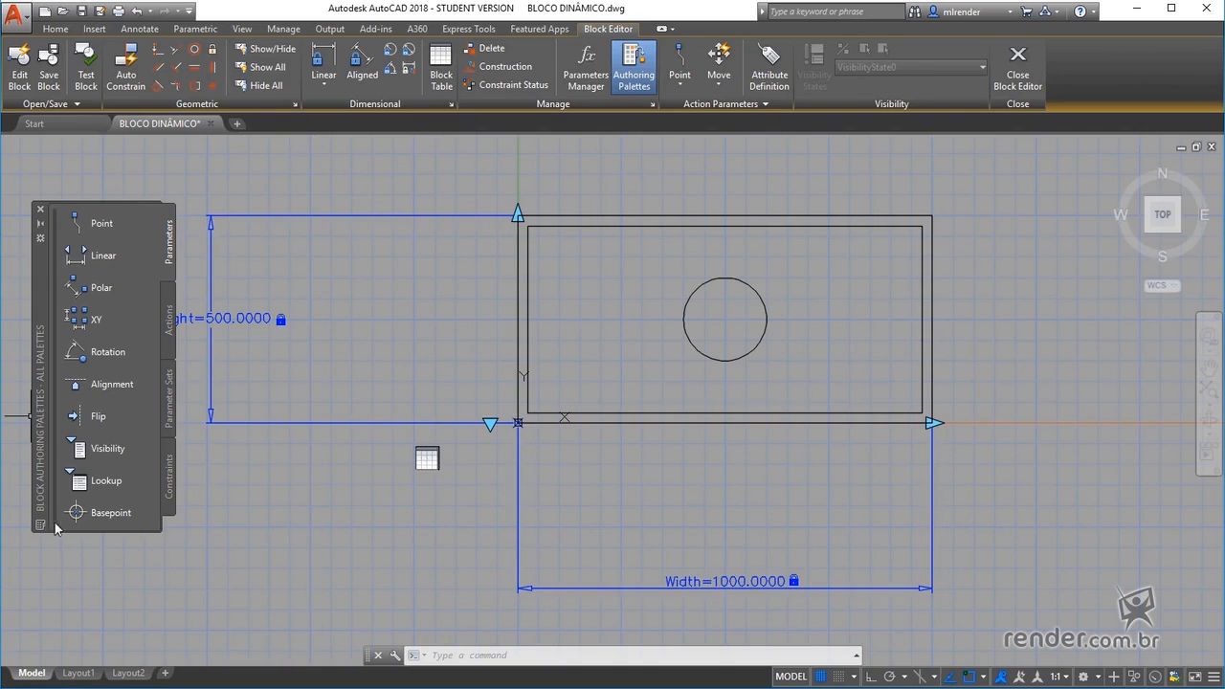
mouse_move(164, 252)
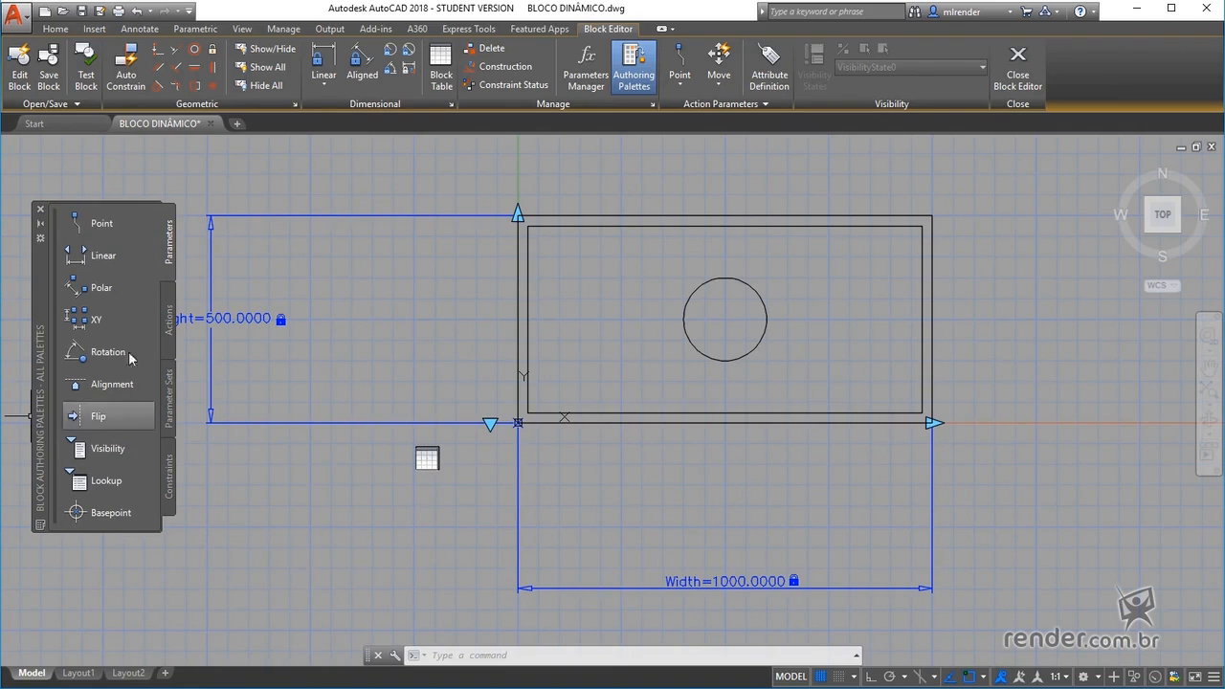
mouse_move(100, 222)
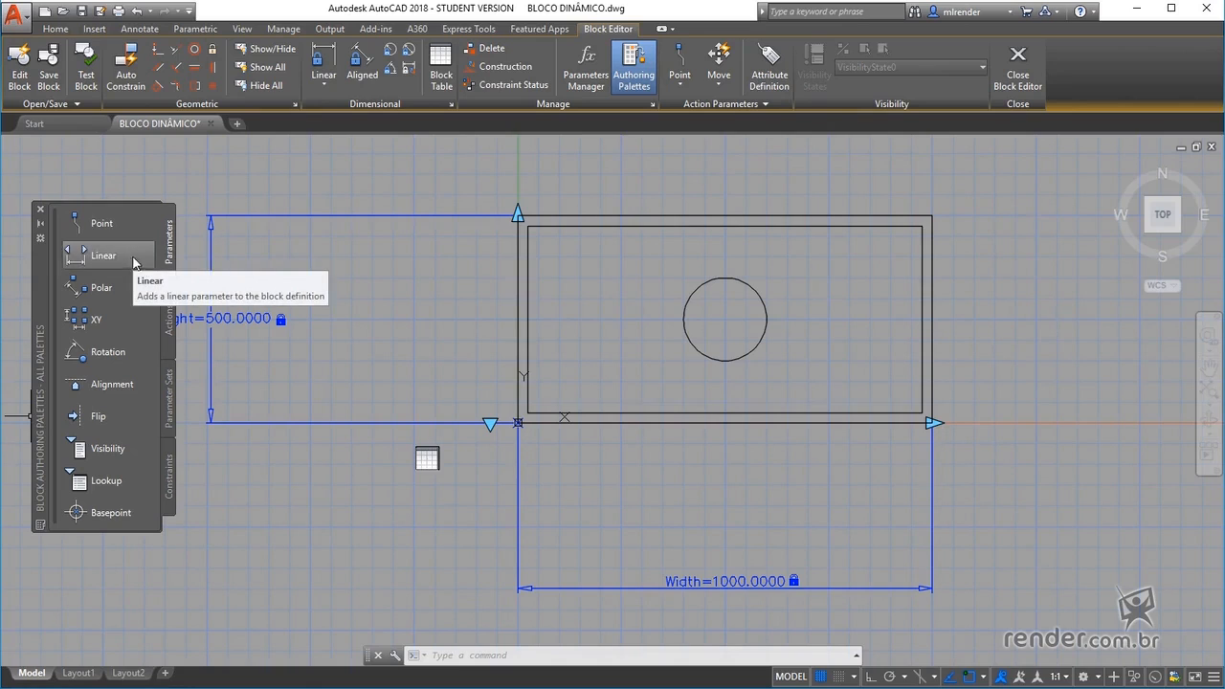
mouse_move(141, 405)
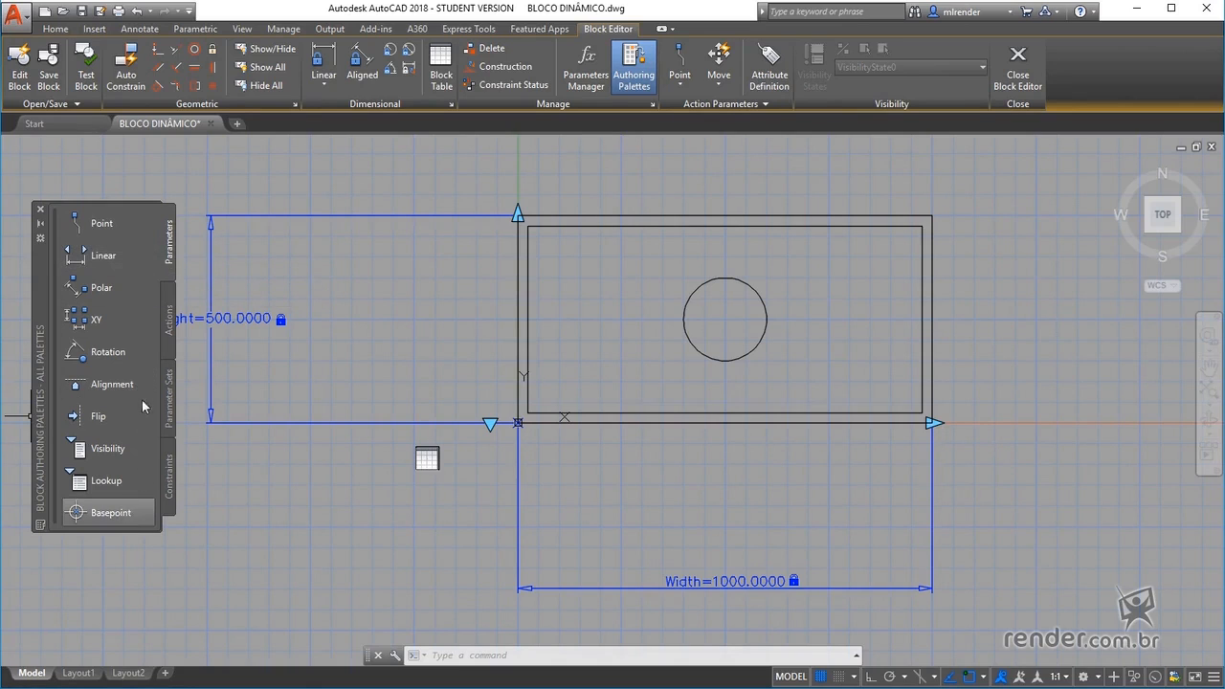
mouse_move(134, 222)
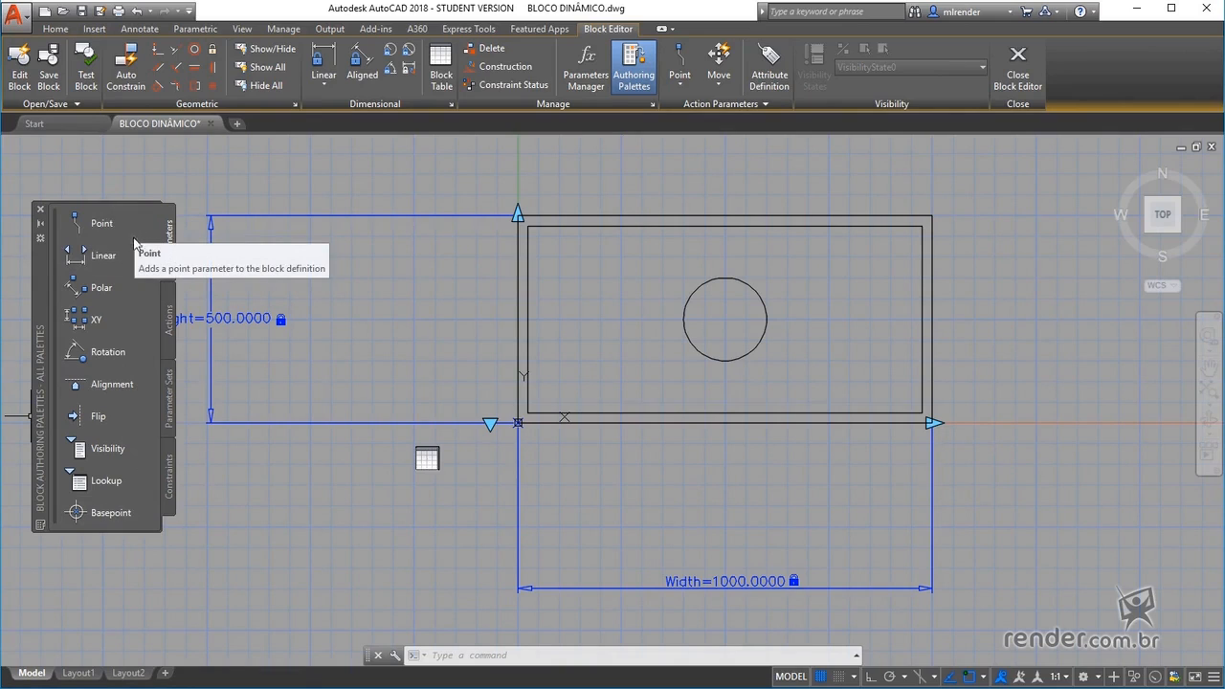
mouse_move(130, 276)
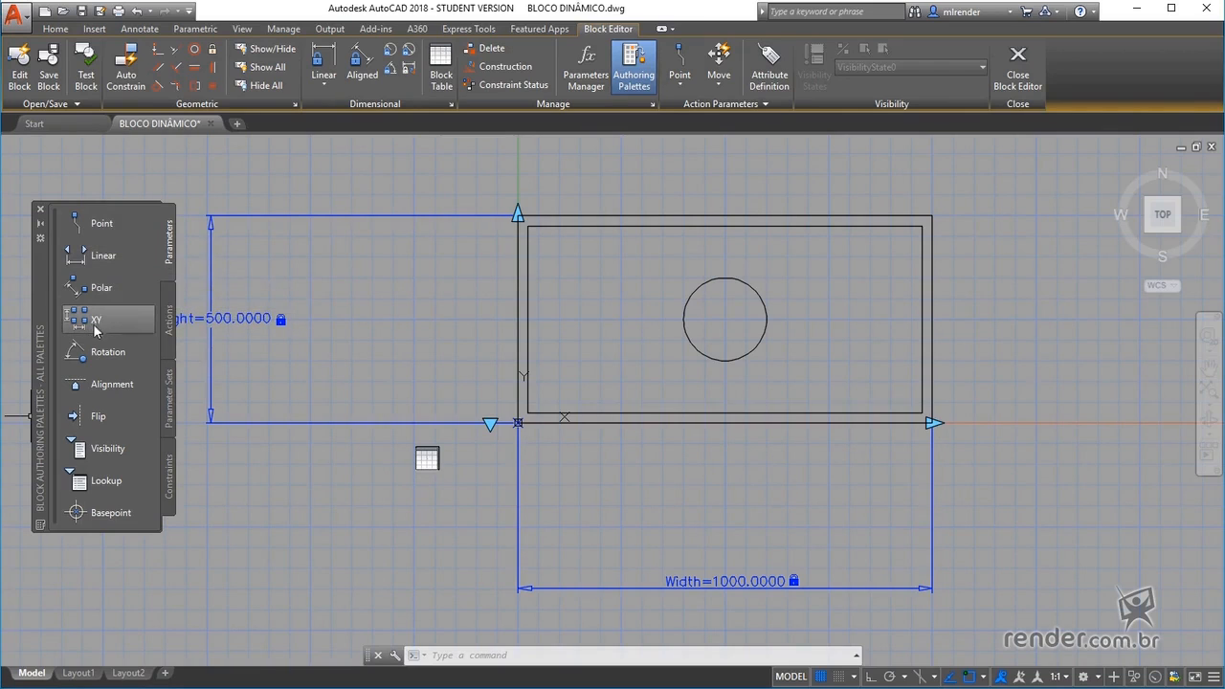
mouse_move(111, 383)
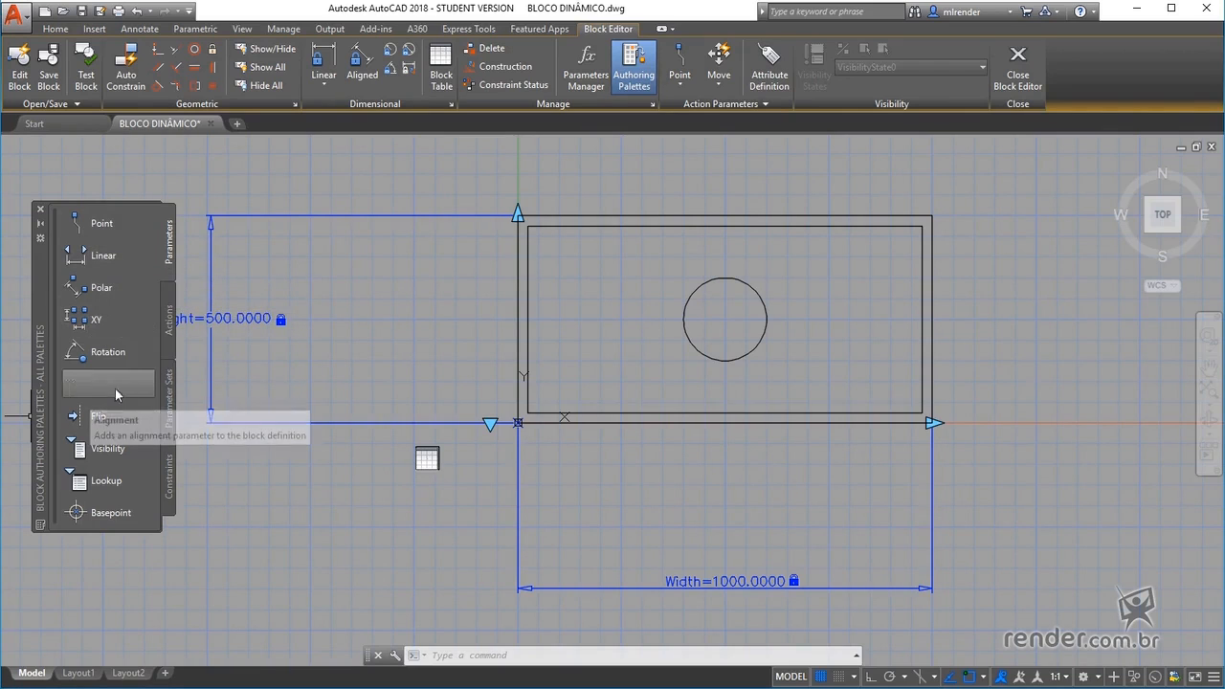
mouse_move(107, 352)
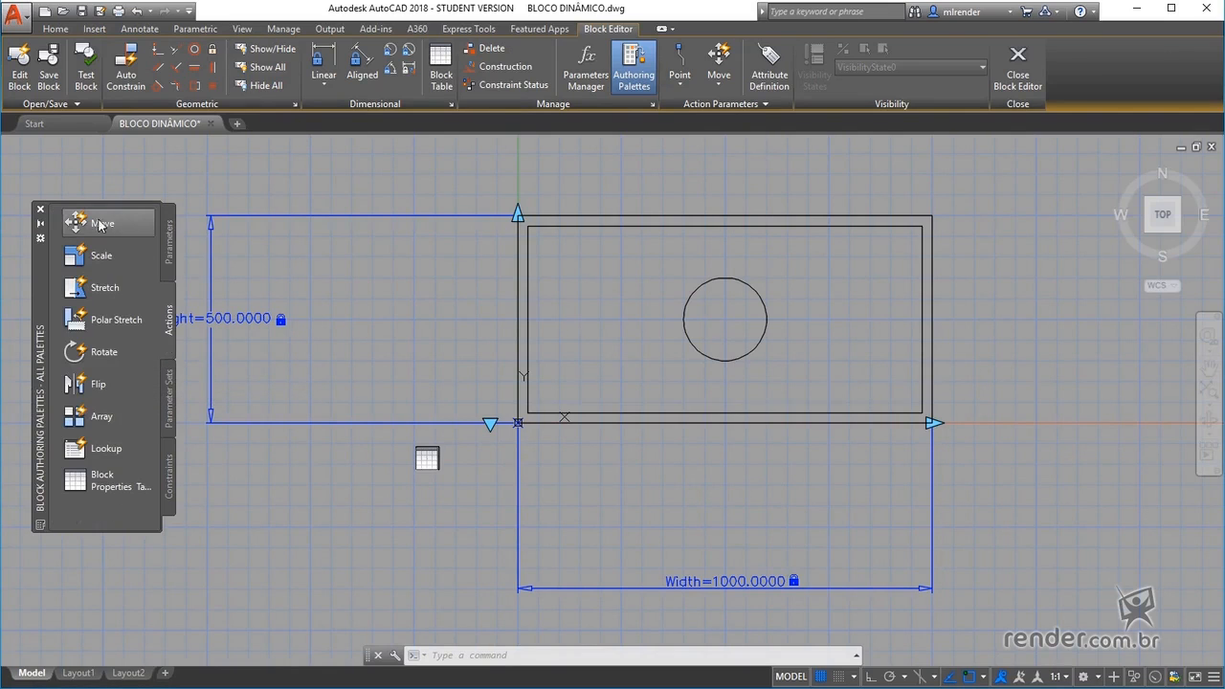
mouse_move(143, 352)
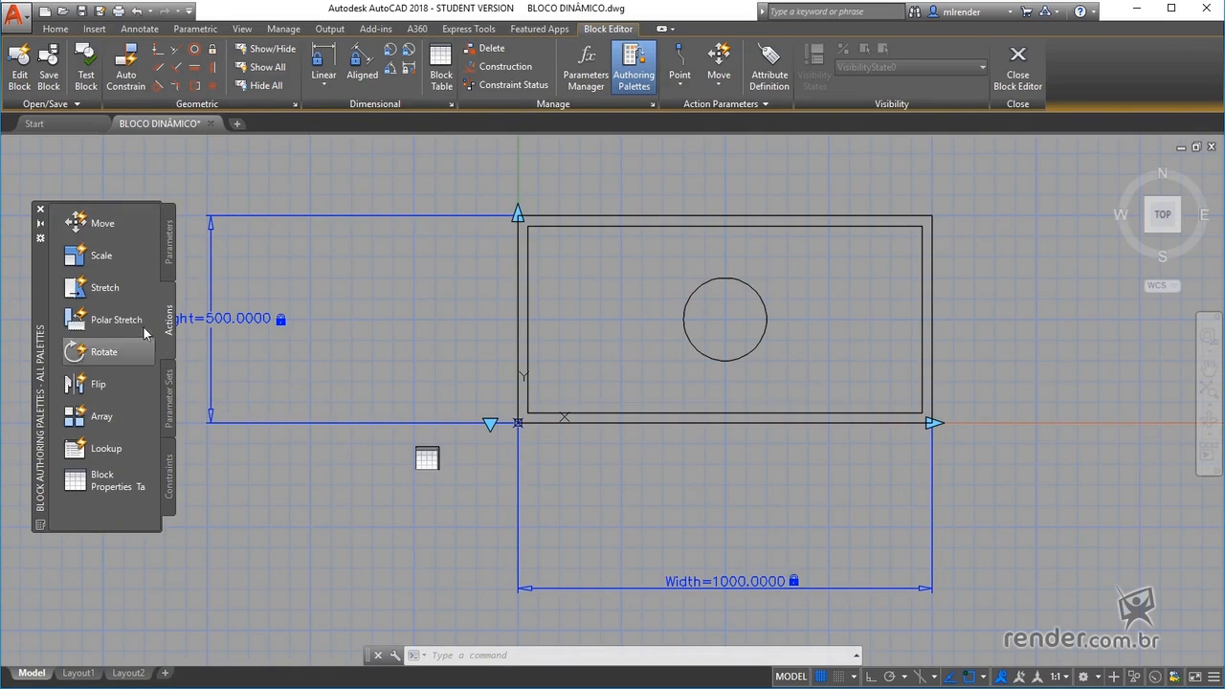
mouse_move(126, 261)
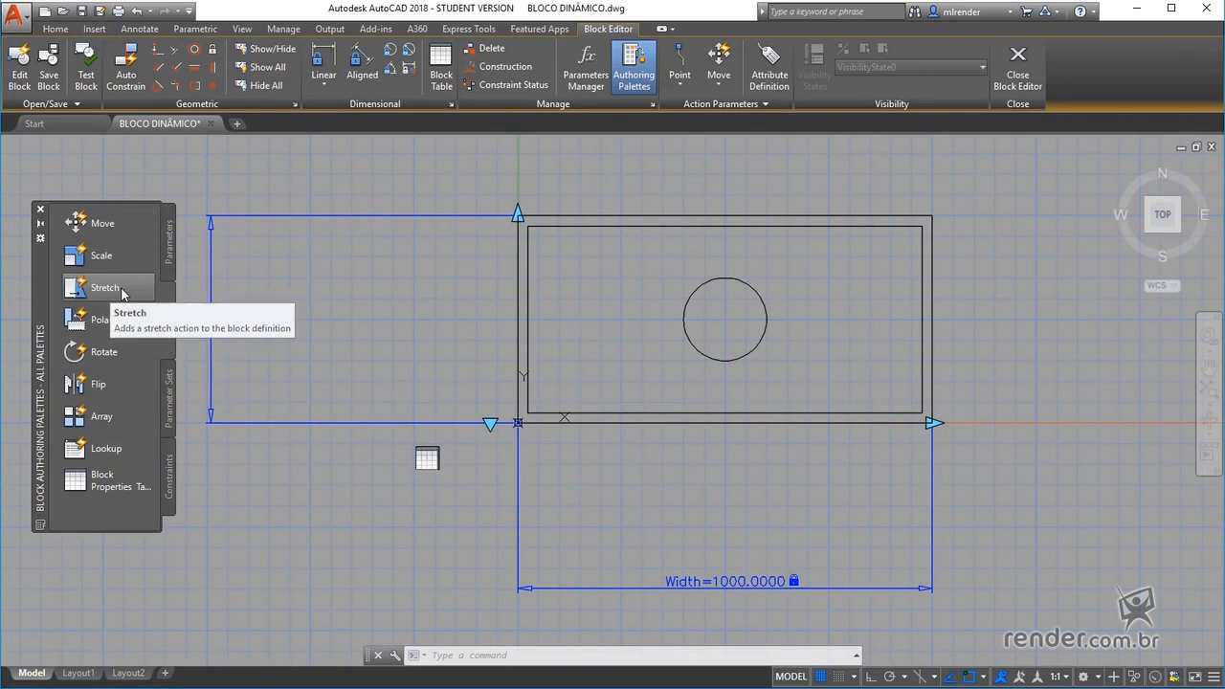
mouse_move(101, 416)
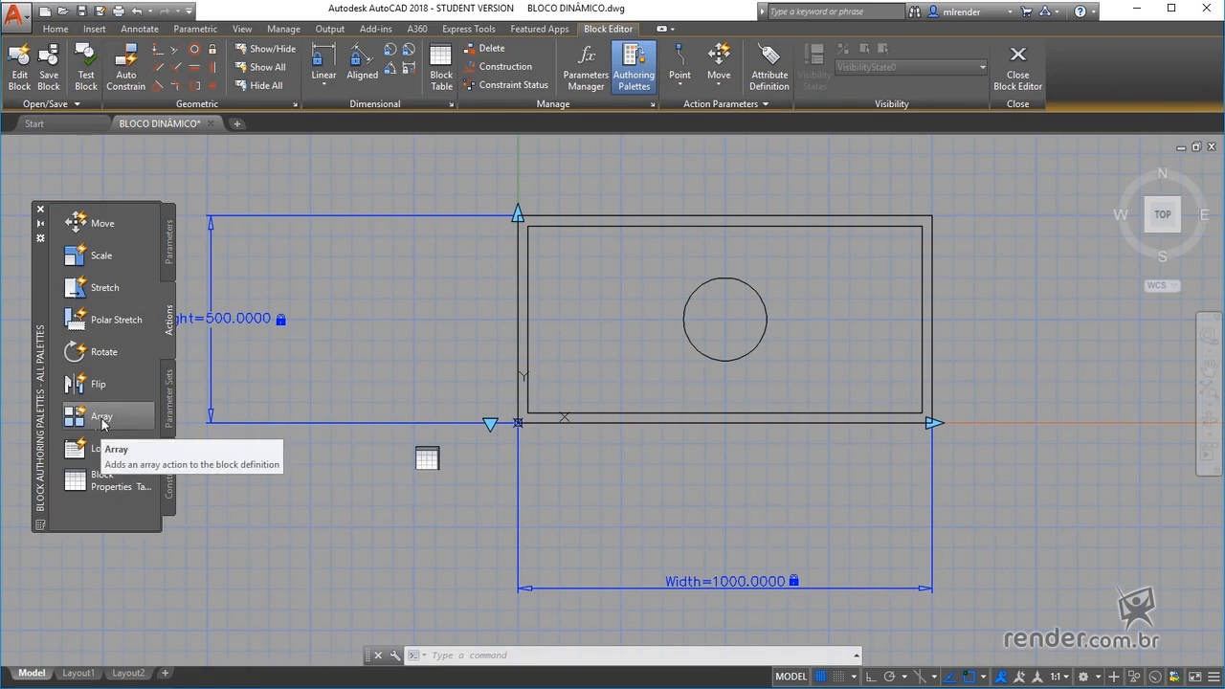
mouse_move(107, 318)
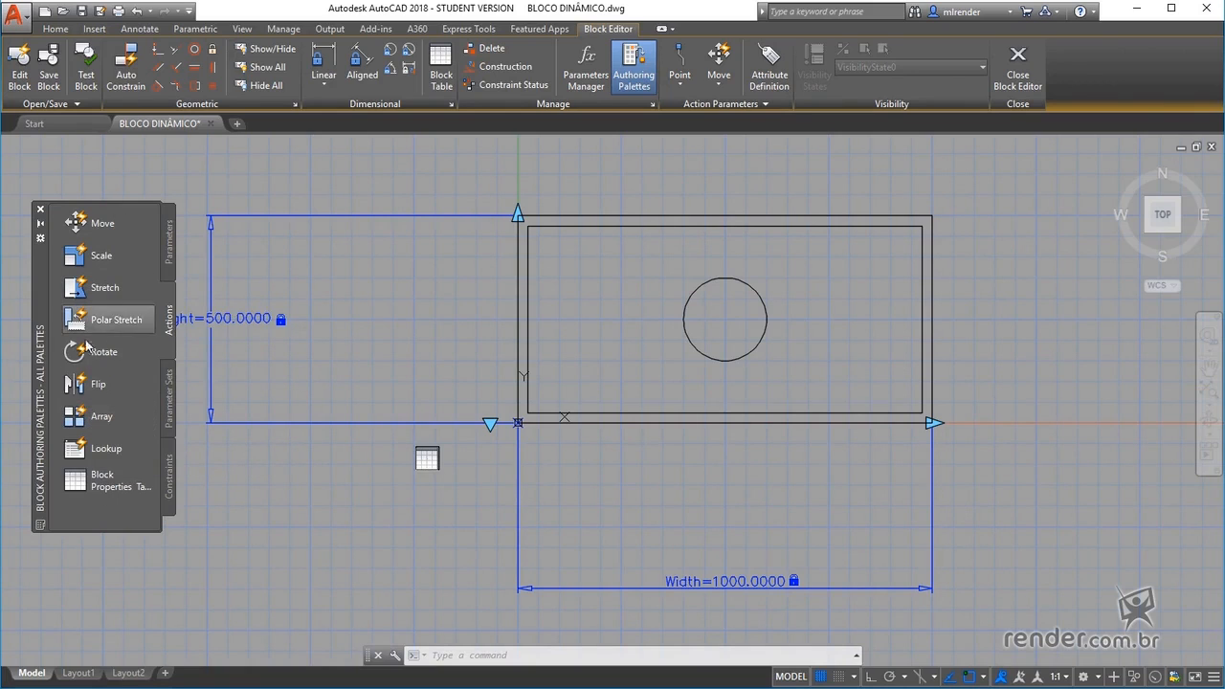